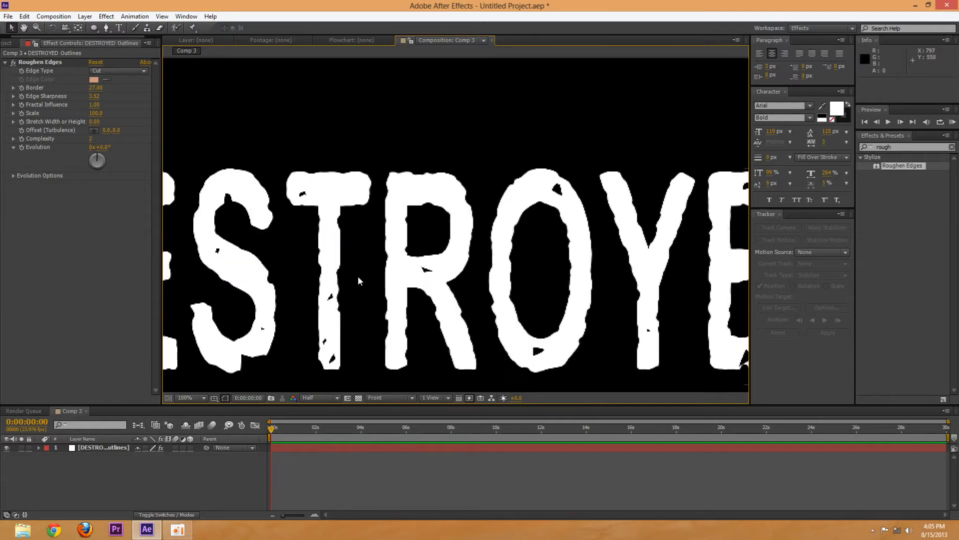
Step: Create a new composition with default settings
click(200, 398)
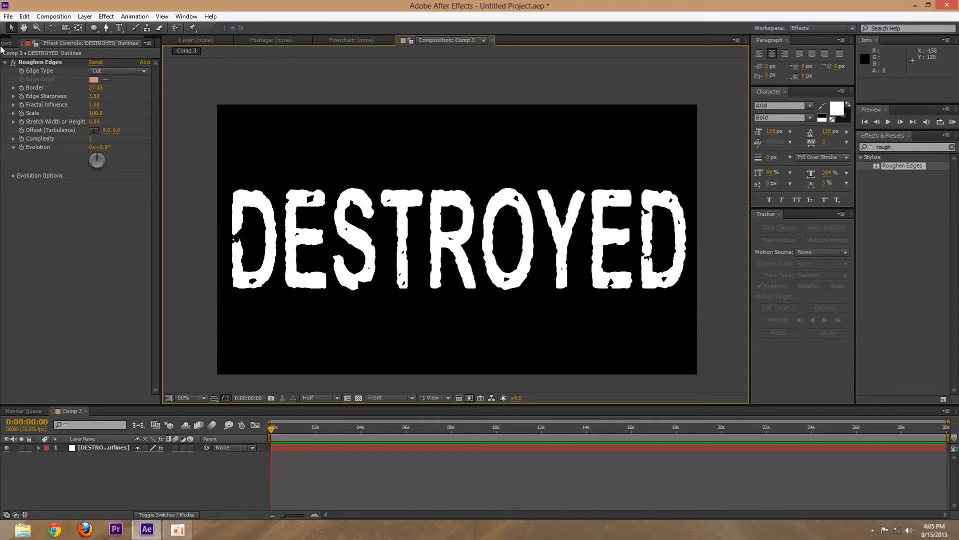
click(13, 43)
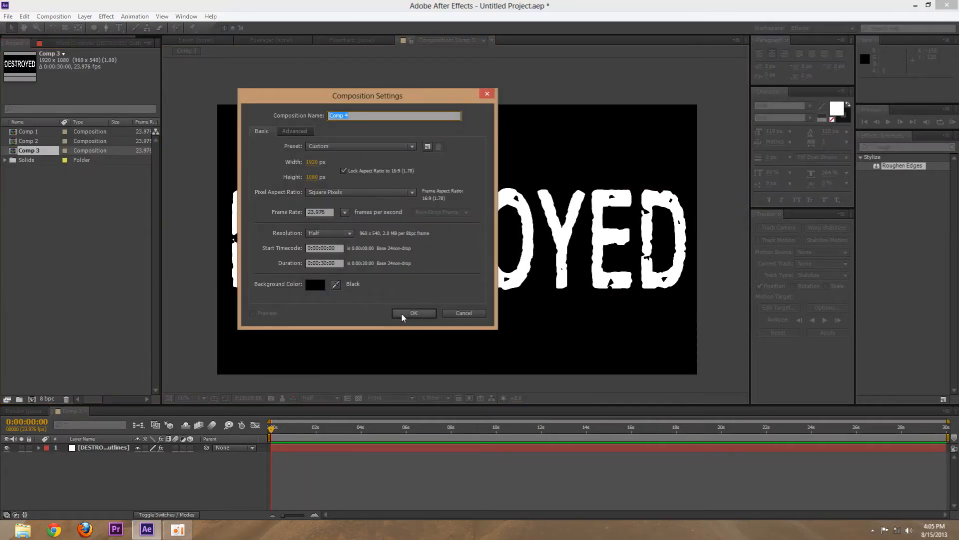
click(414, 313)
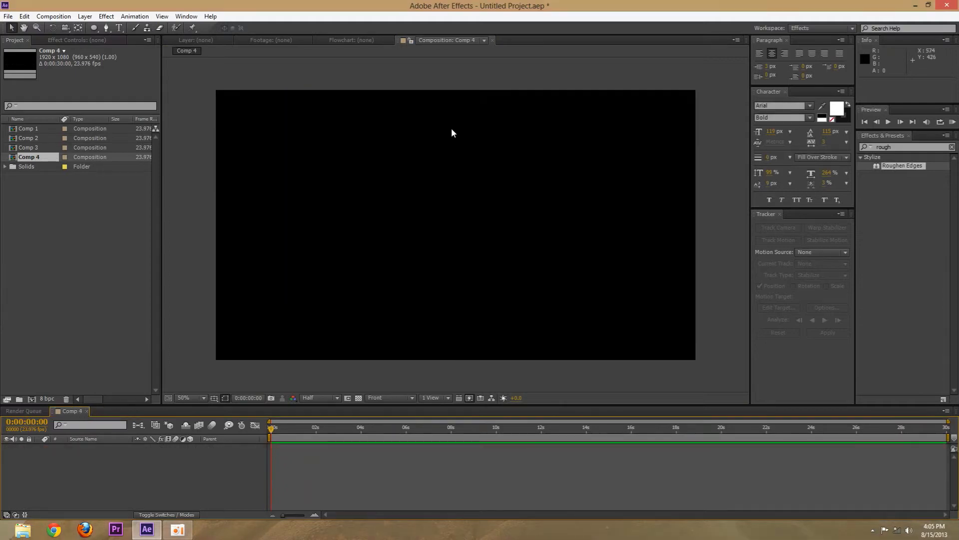
Step: Add a text layer with the letter A and move it to the centre of the frame
click(119, 28)
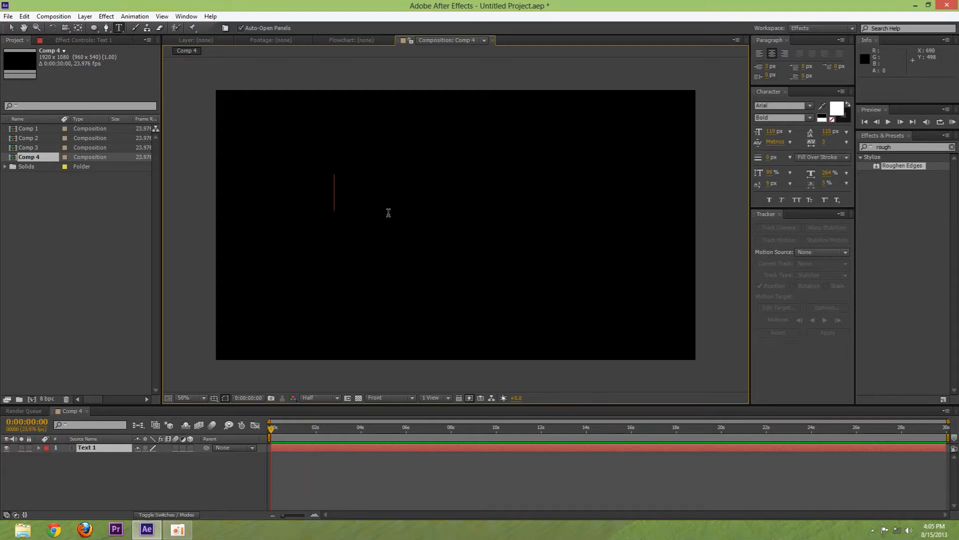
text(A)
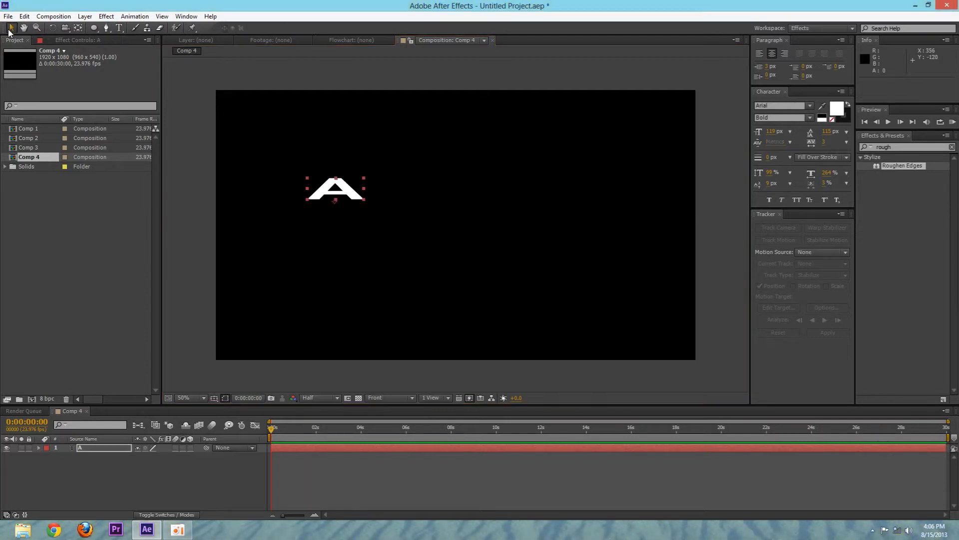
mouse_move(336, 181)
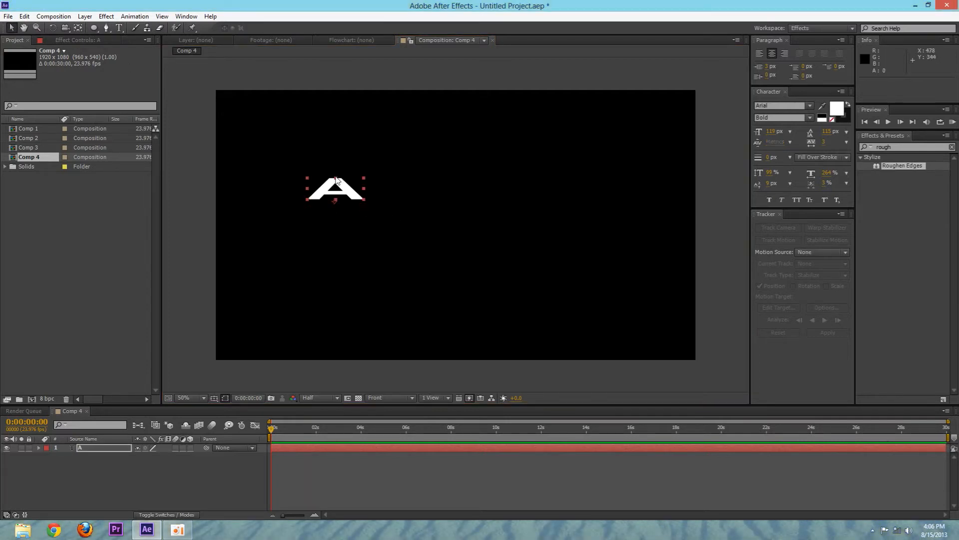
drag(336, 189, 366, 181)
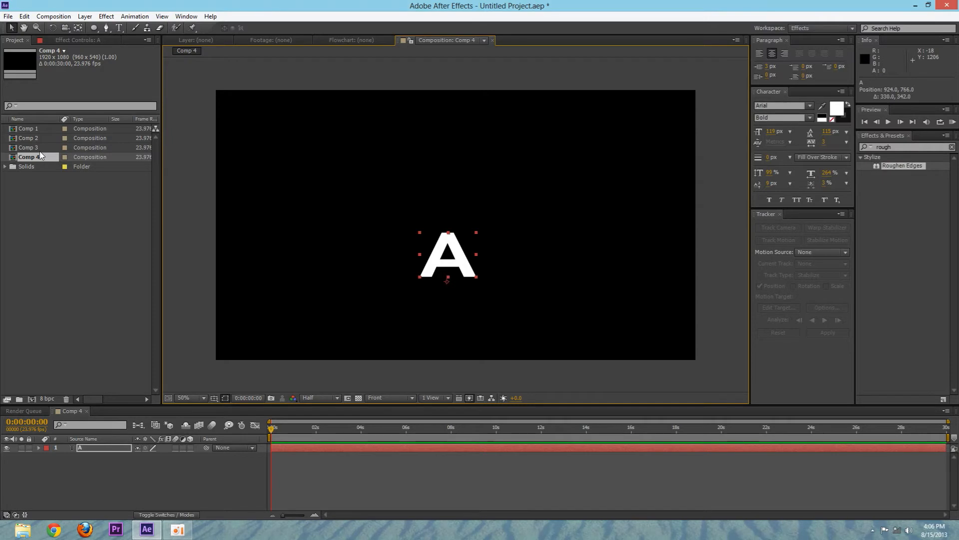
double_click(28, 147)
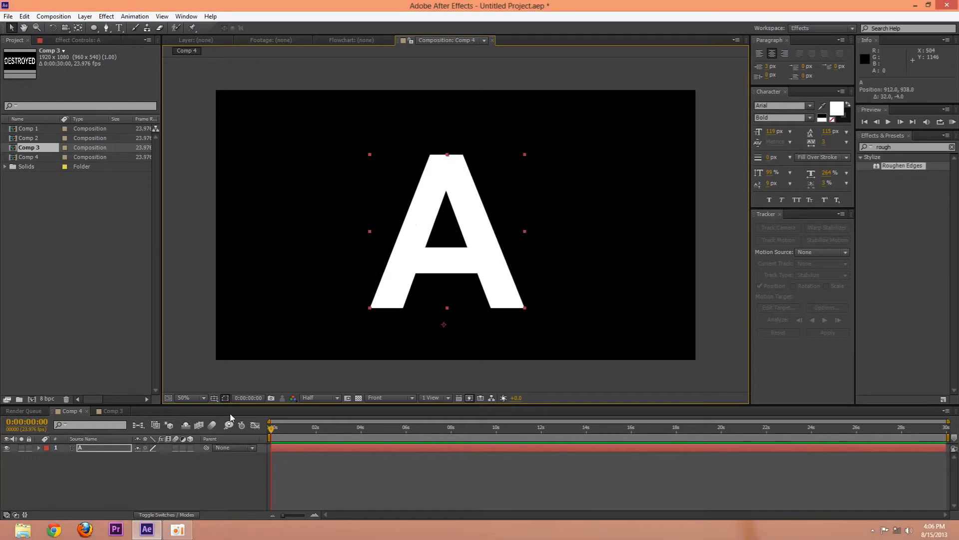
Step: Show the title/action safe guides and nudge the A to exact centre
click(225, 397)
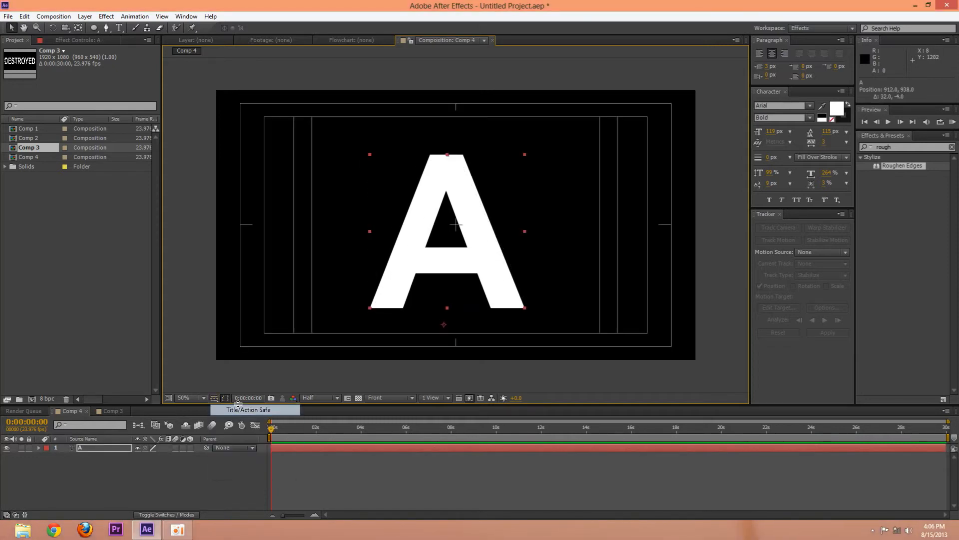
click(450, 230)
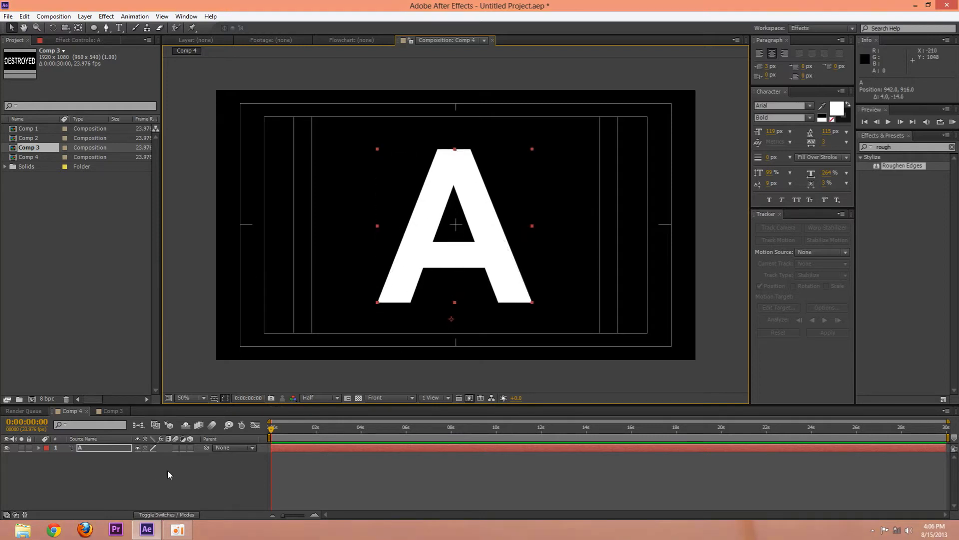
click(224, 397)
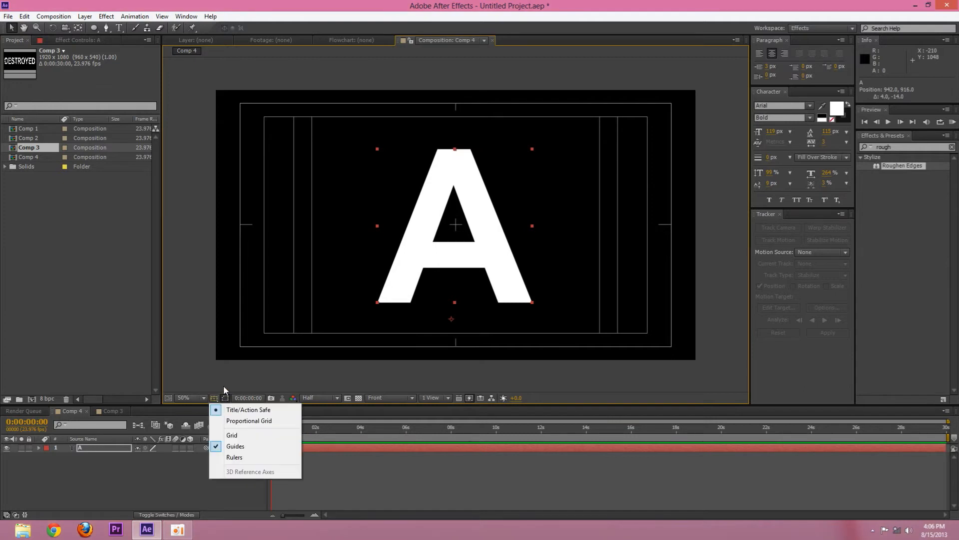
click(249, 410)
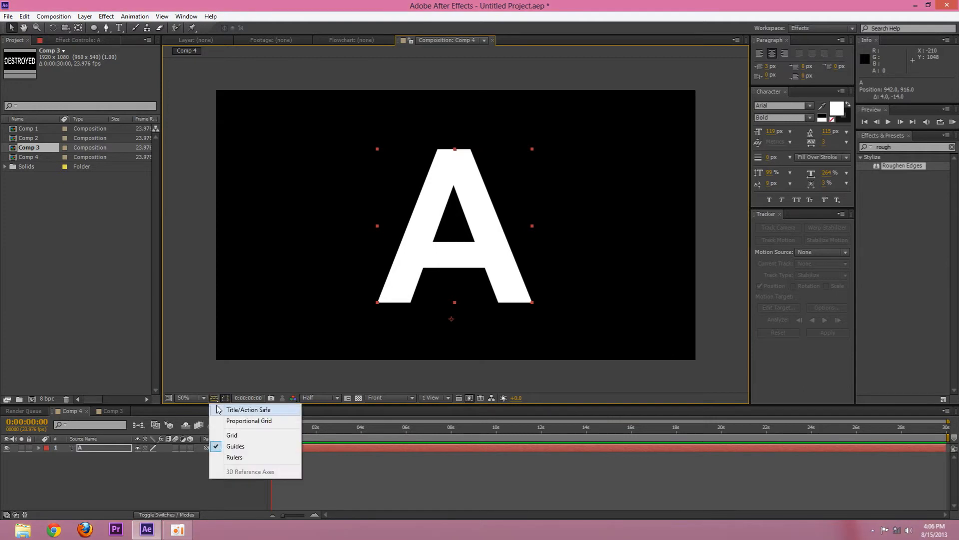
Step: Show a grid over the composition to check centring, then hide it again
click(232, 435)
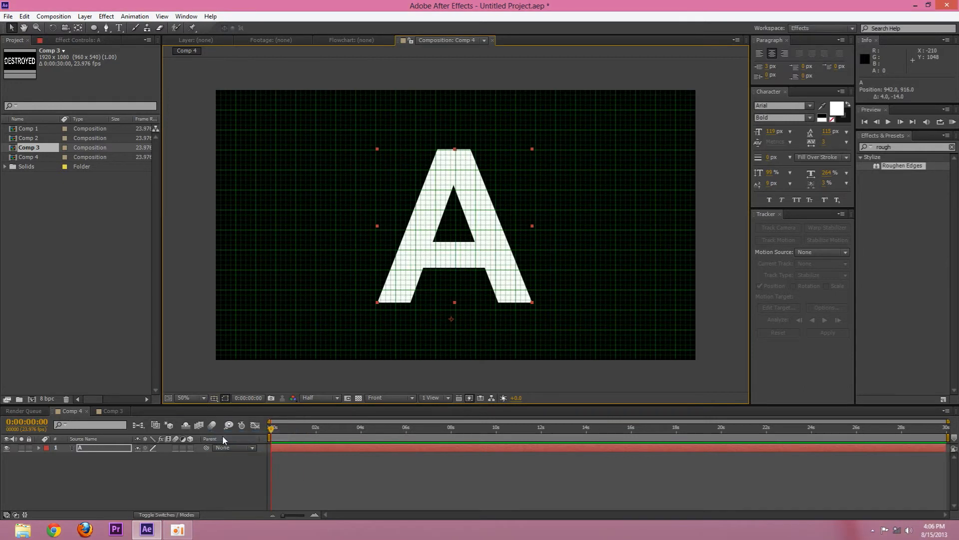
click(214, 398)
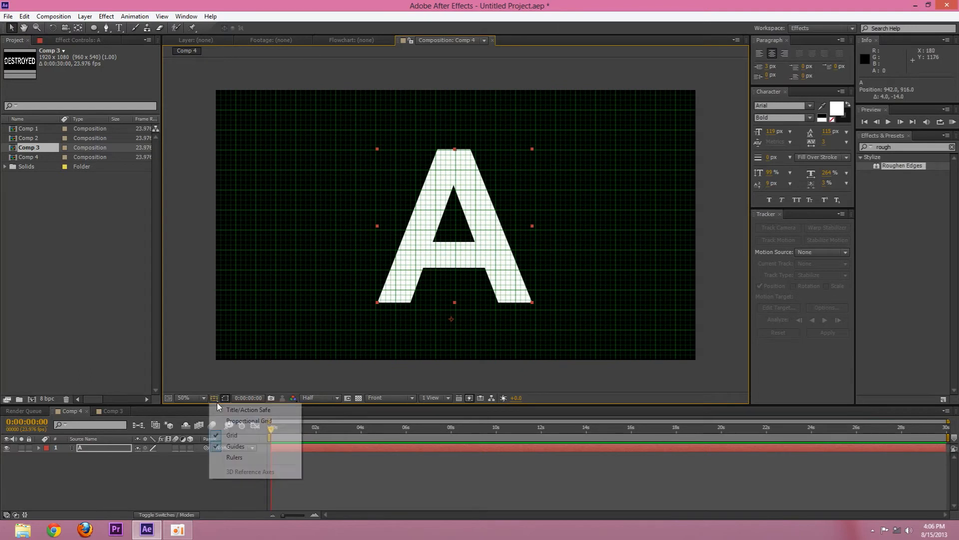
click(232, 435)
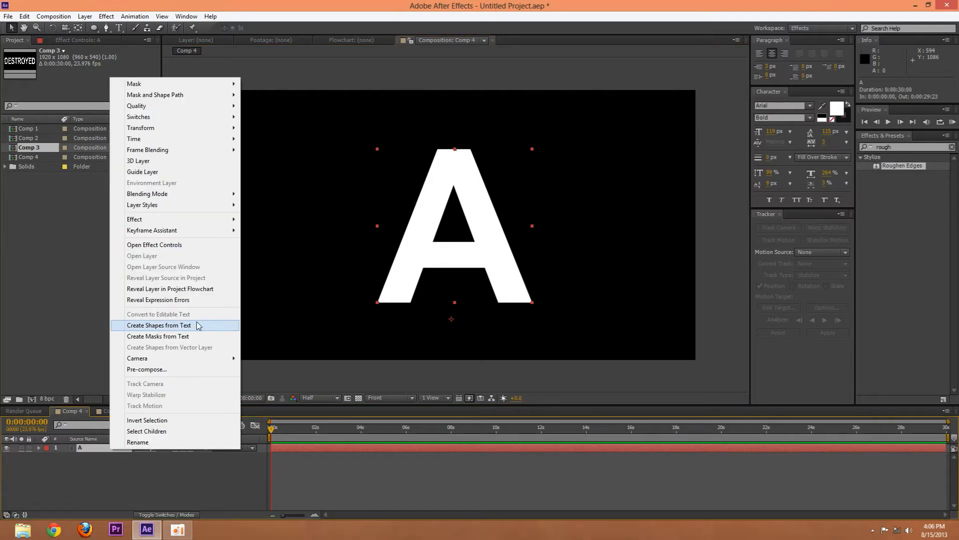
Step: Create shape outlines from the A, remove the text layer and apply Roughen Edges with Cut edge type
click(158, 325)
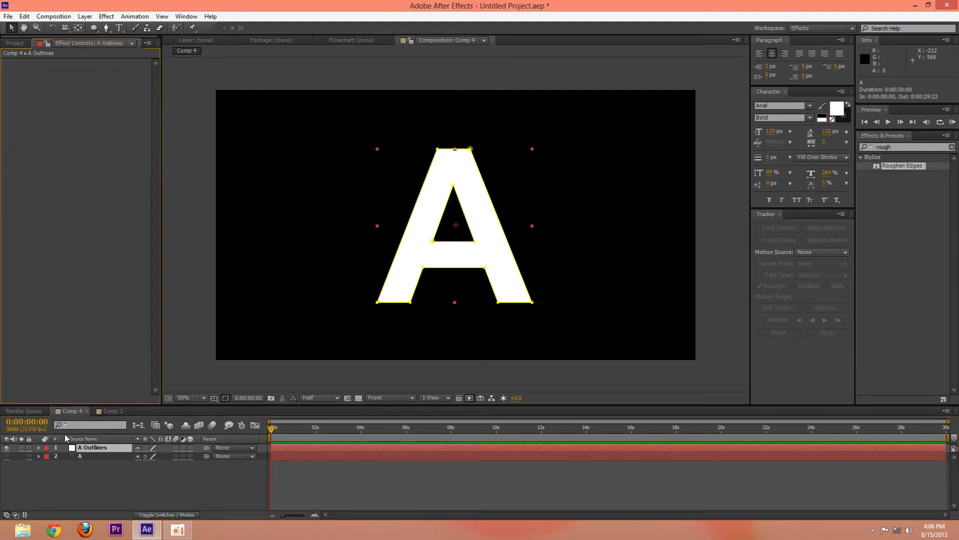
click(89, 465)
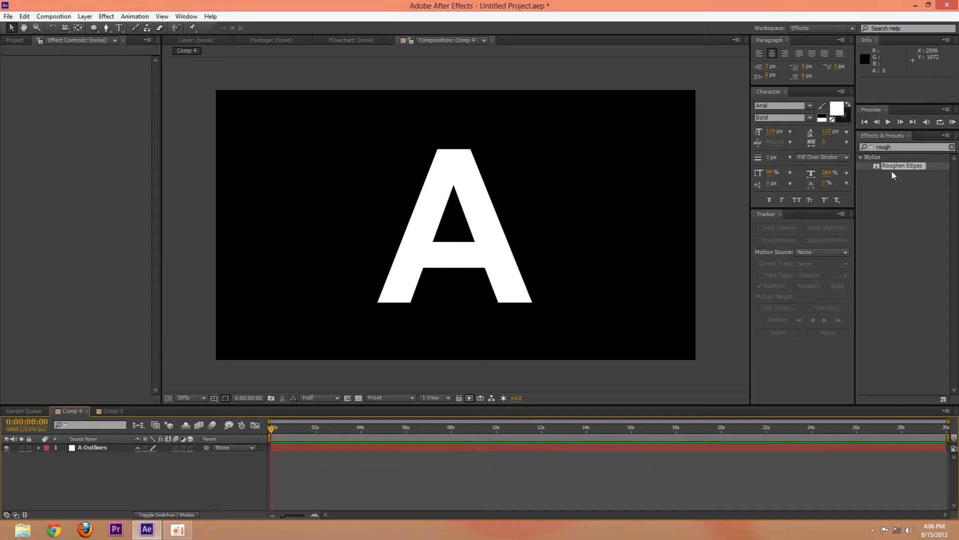
drag(901, 165, 97, 447)
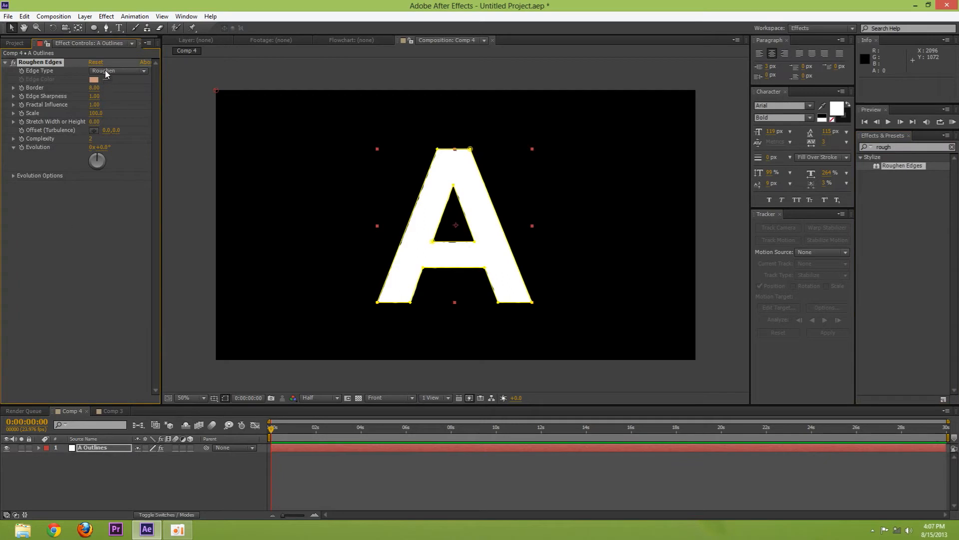
click(118, 70)
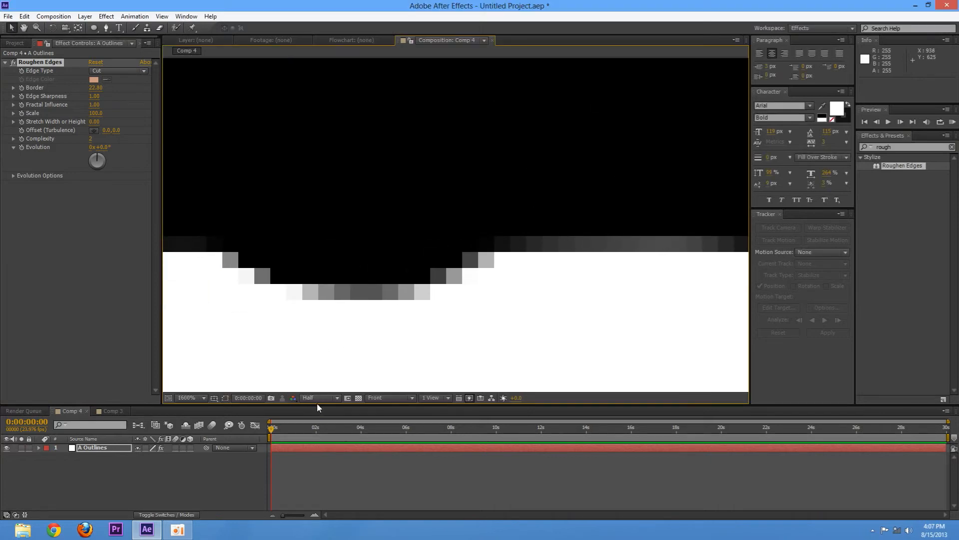
Step: Set the preview resolution to Full to view the roughened edges
click(317, 397)
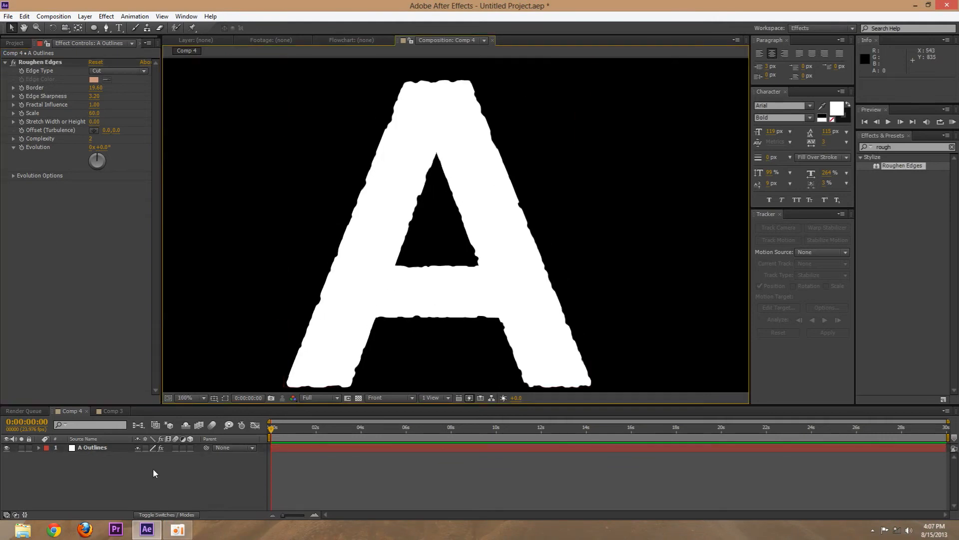
click(92, 447)
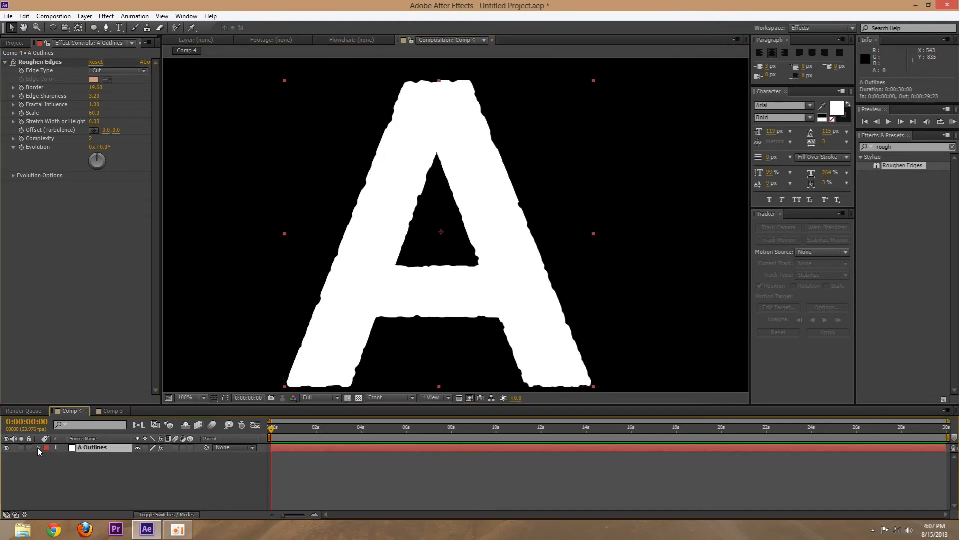
click(47, 447)
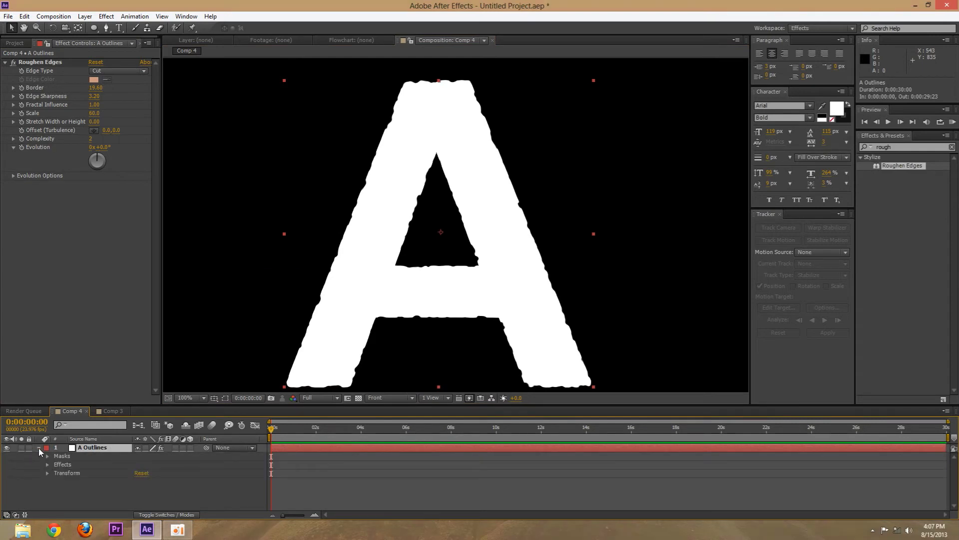
click(39, 448)
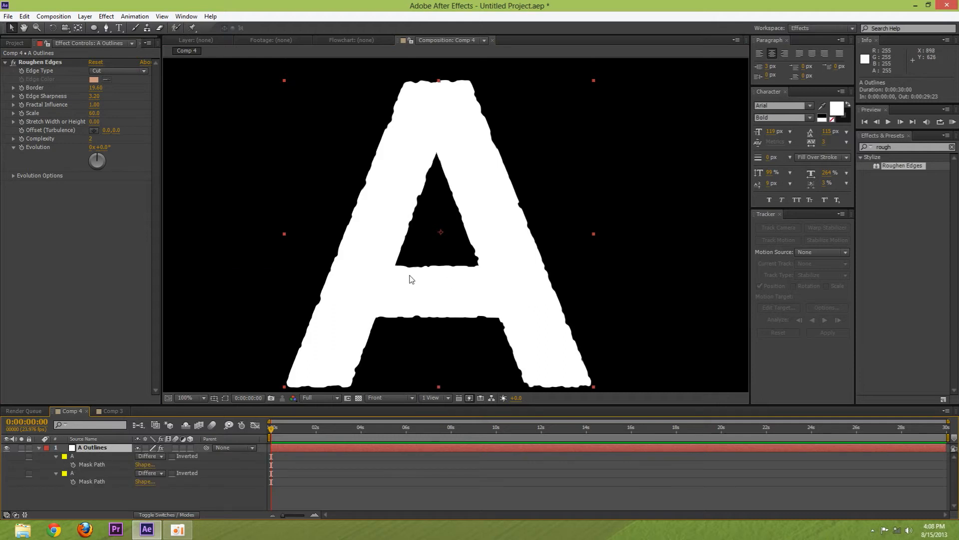
mouse_move(483, 204)
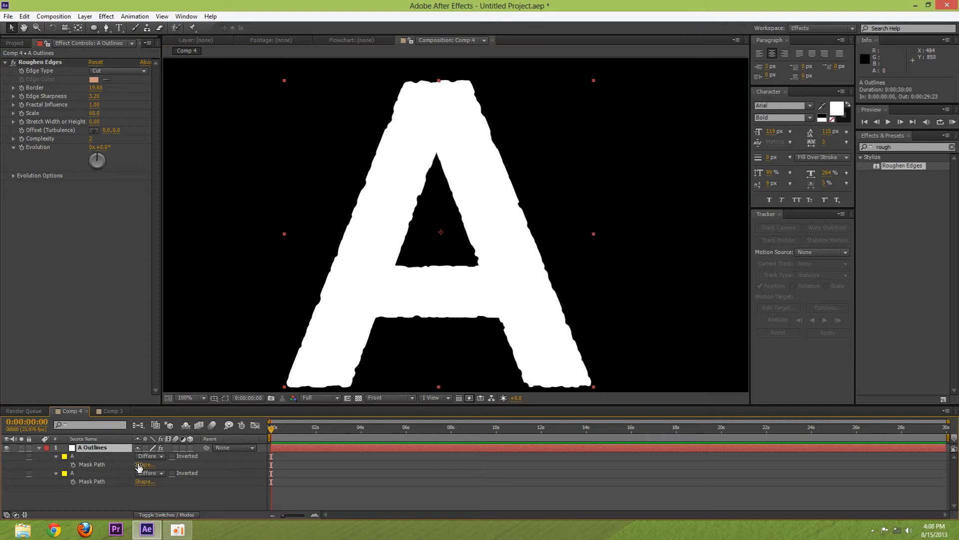
click(150, 446)
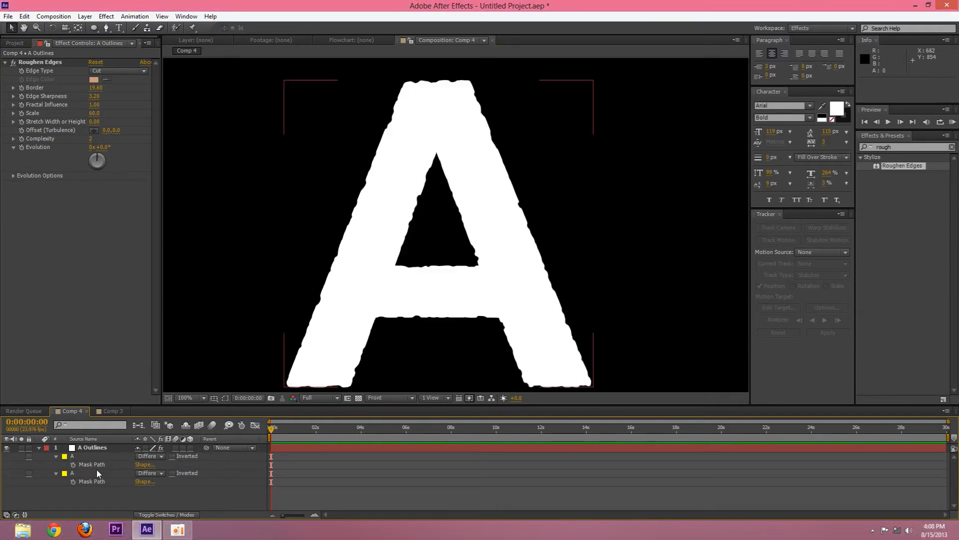
mouse_move(440, 210)
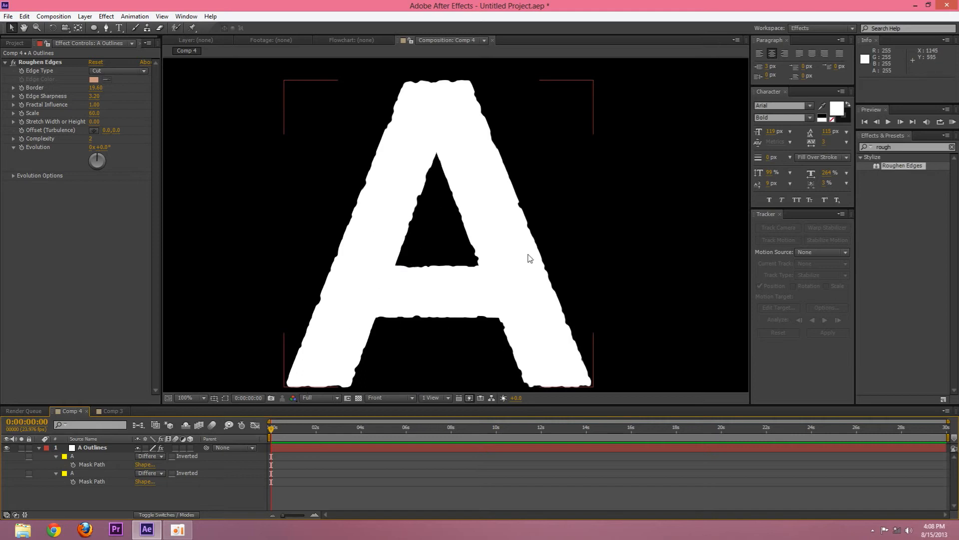
mouse_move(464, 254)
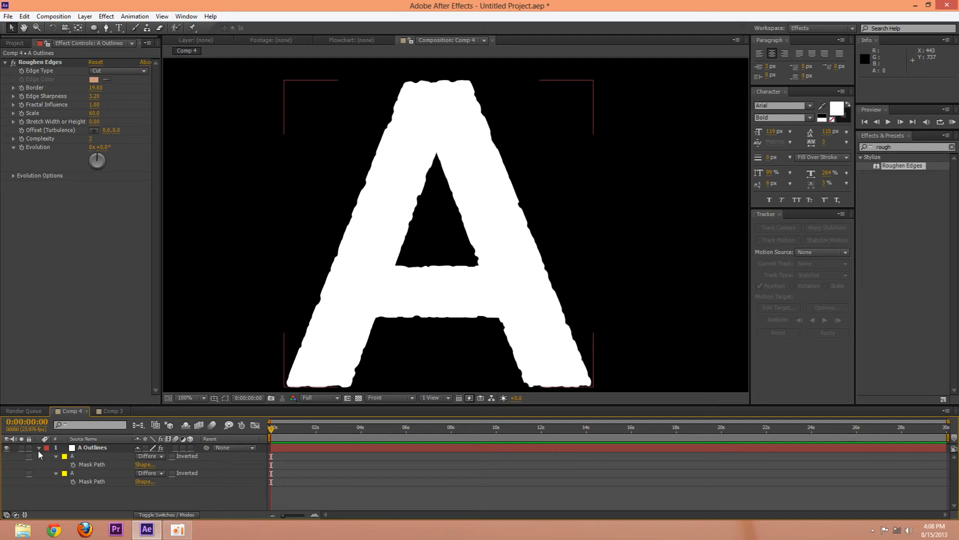
mouse_move(119, 461)
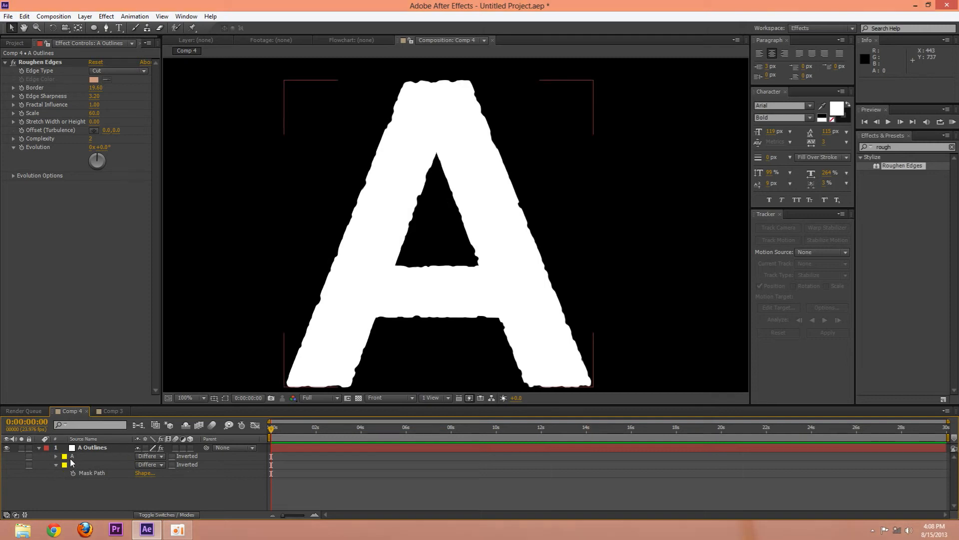
click(56, 457)
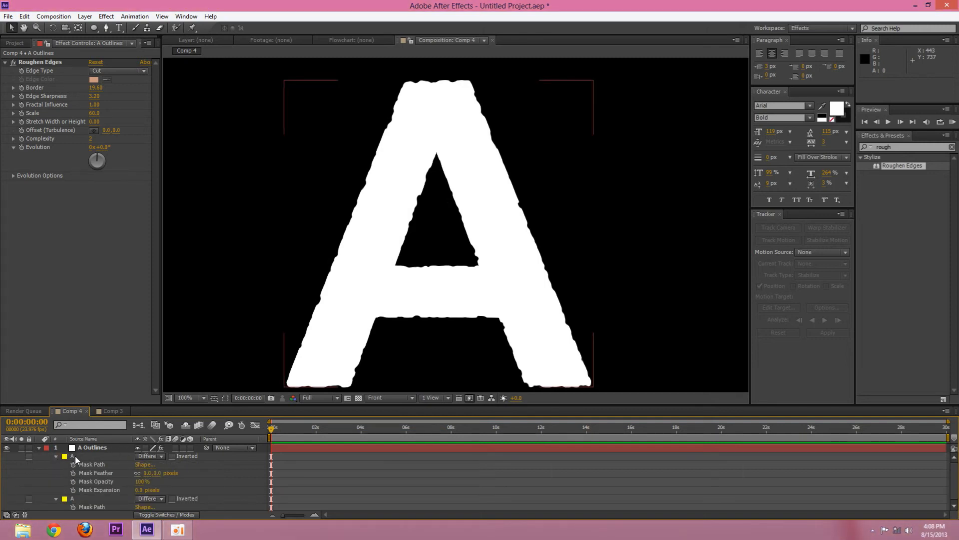
click(72, 498)
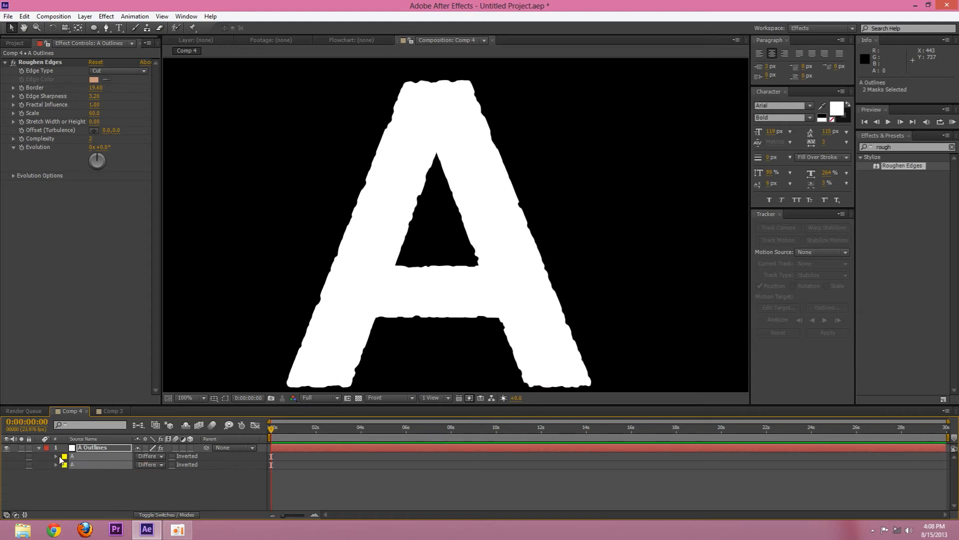
click(56, 457)
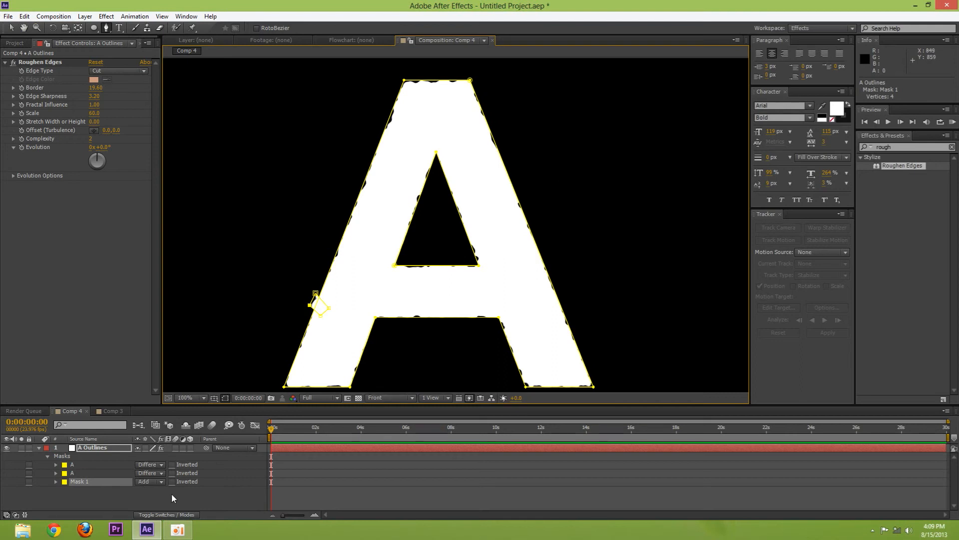
Step: Set the chip triangle masks on A Outlines to Subtract mode
click(149, 481)
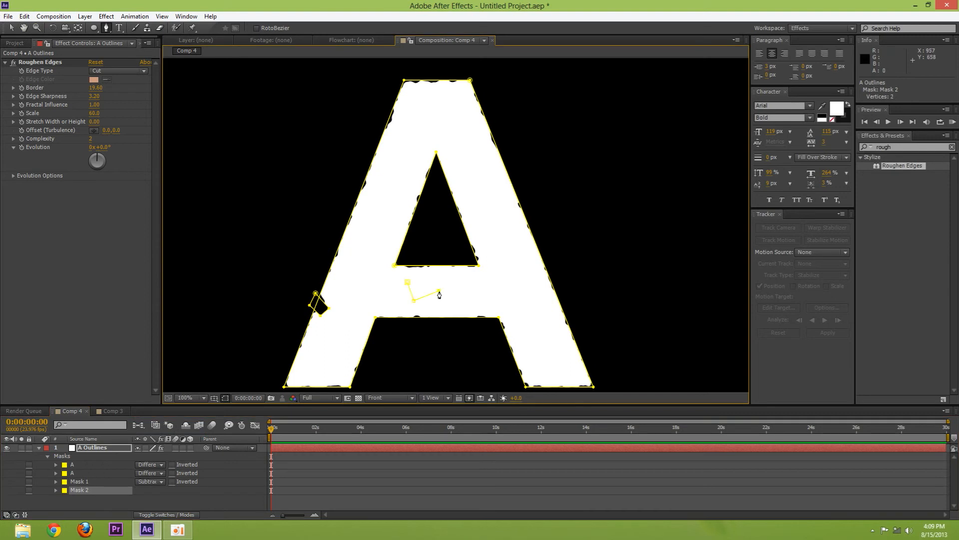
click(149, 489)
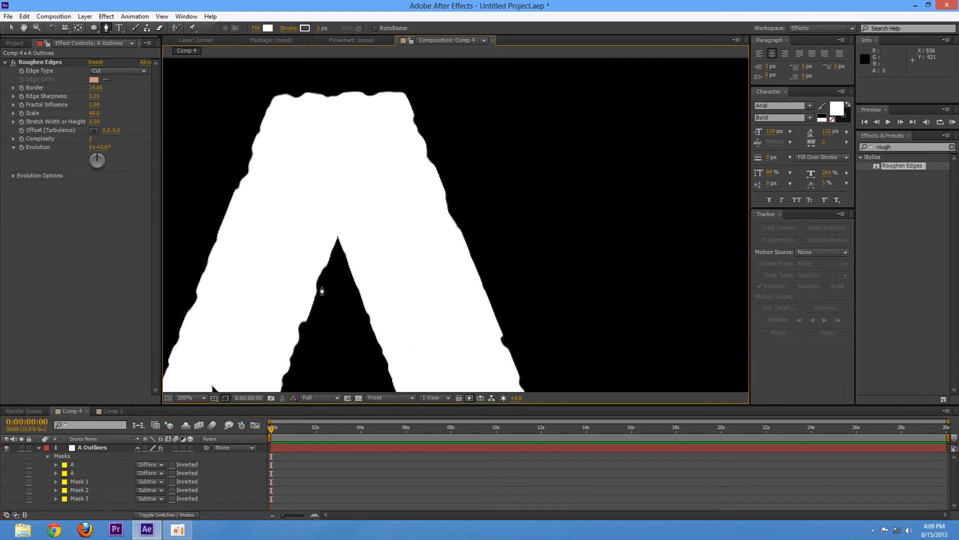
Step: Undo the stray vertex, delete Shape Layer 1 and reselect A Outlines for Mask 4
click(23, 16)
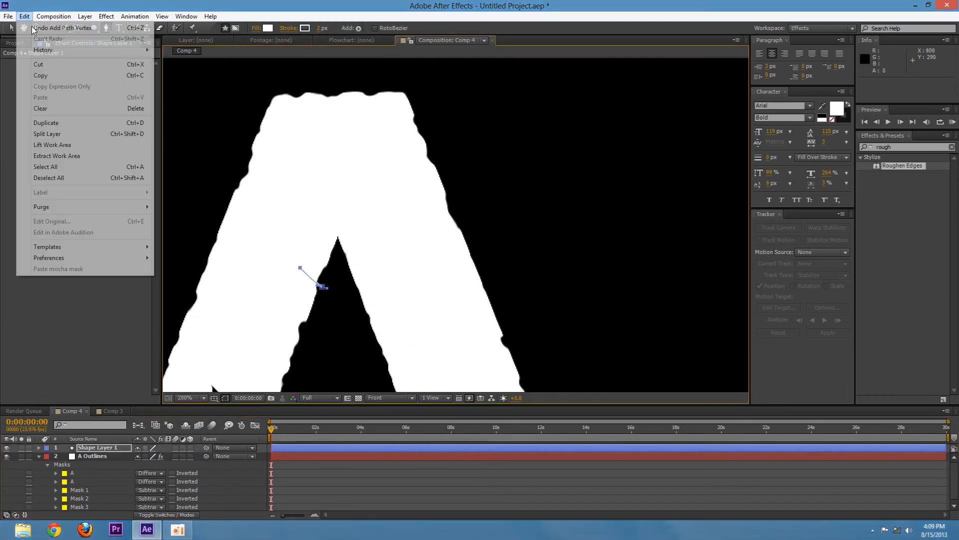
click(100, 448)
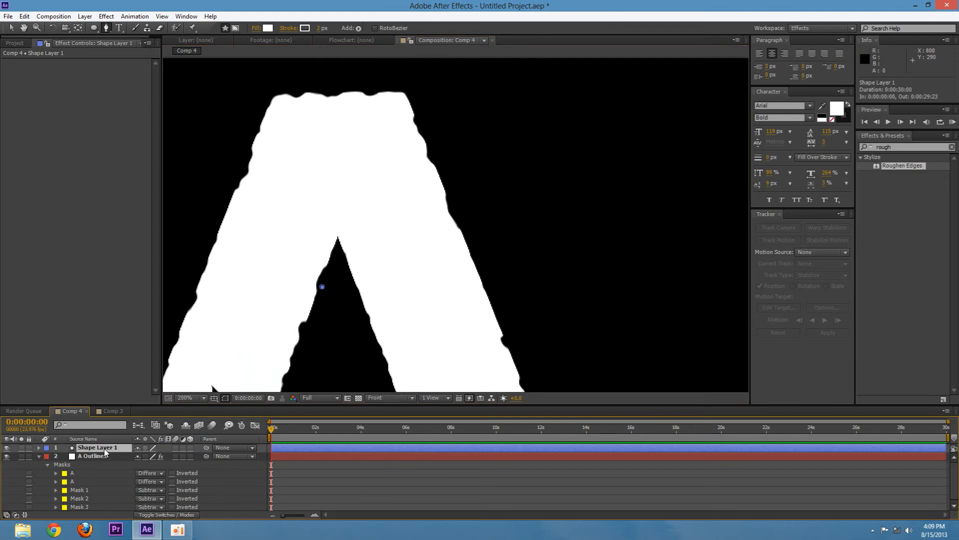
click(92, 455)
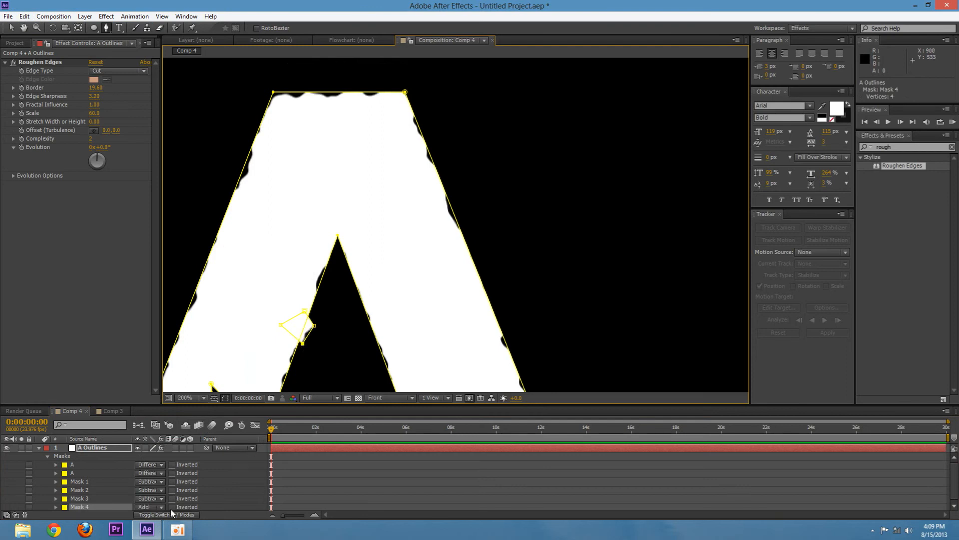
Step: Set Mask 5 to Subtract so it cuts out of the letter
click(148, 507)
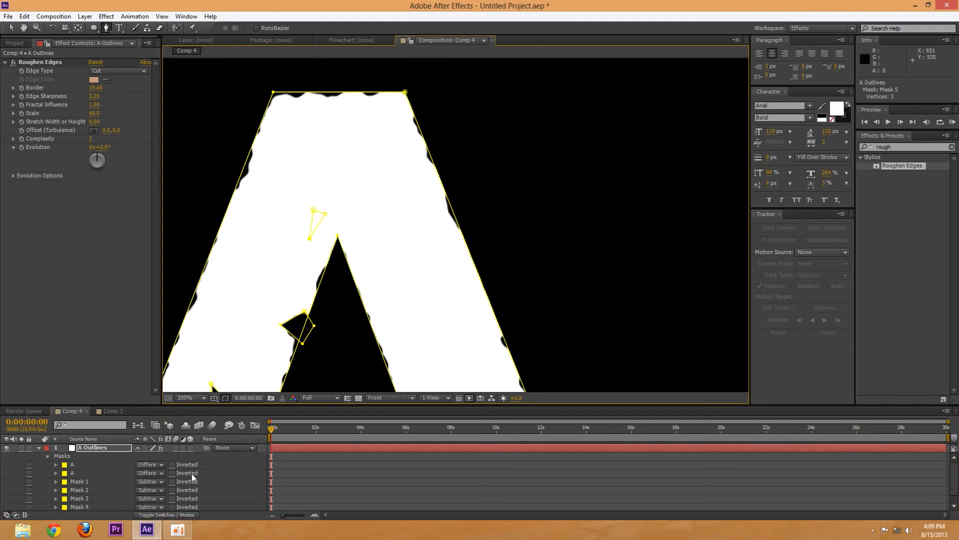
click(149, 505)
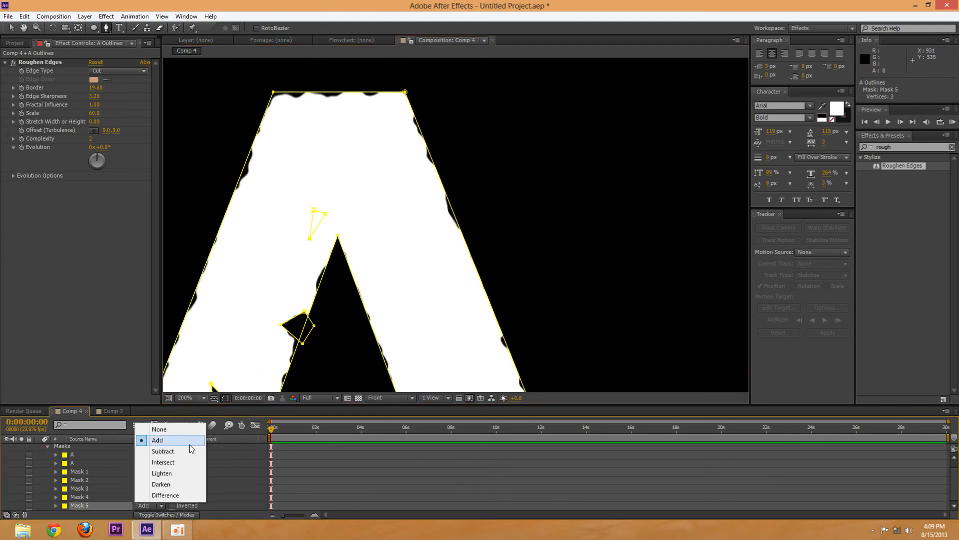
click(165, 495)
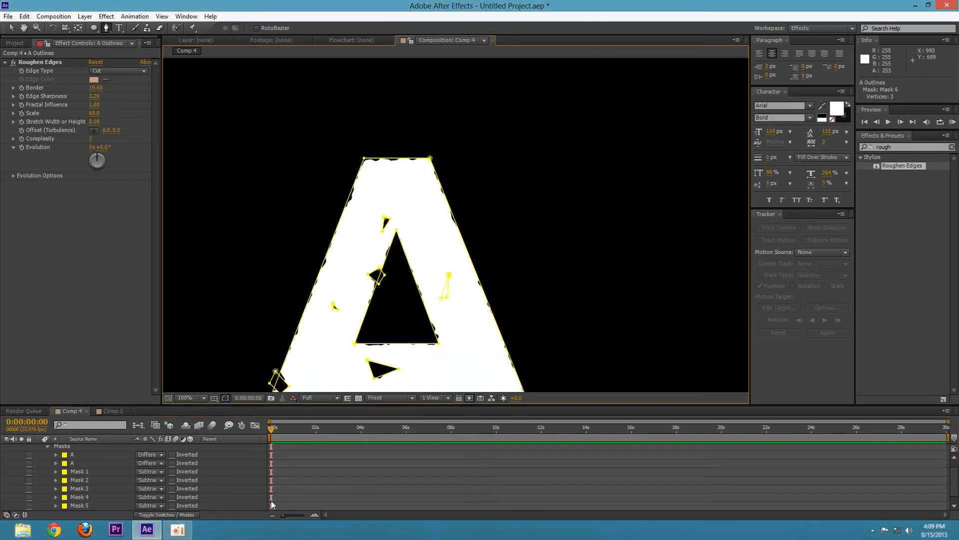
Step: Set Masks 6 and 8 to Subtract, completing eight chips across the A
click(150, 505)
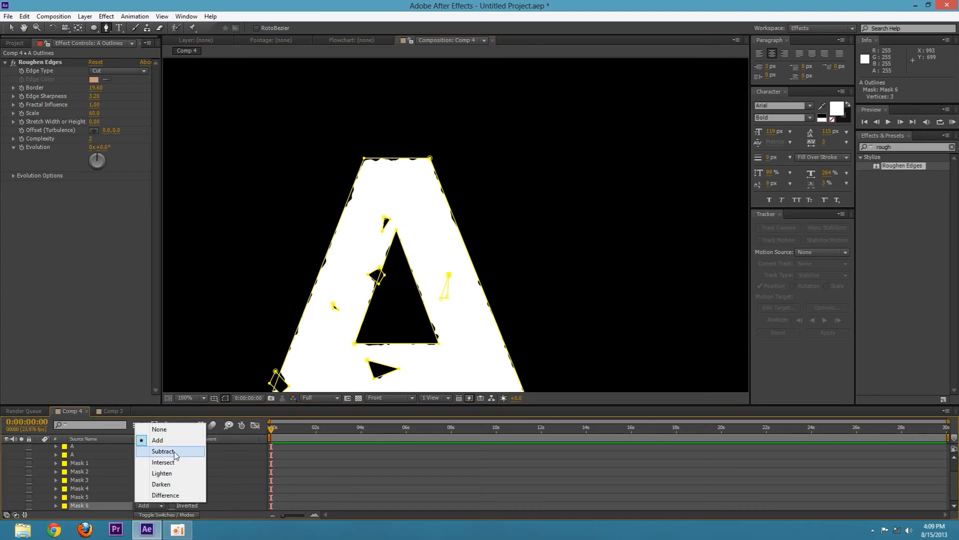
click(163, 451)
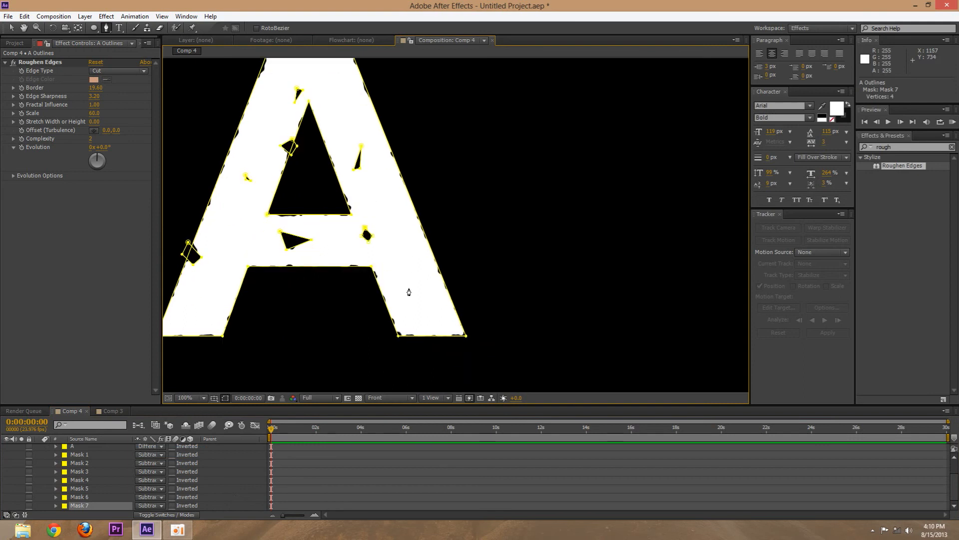
click(410, 318)
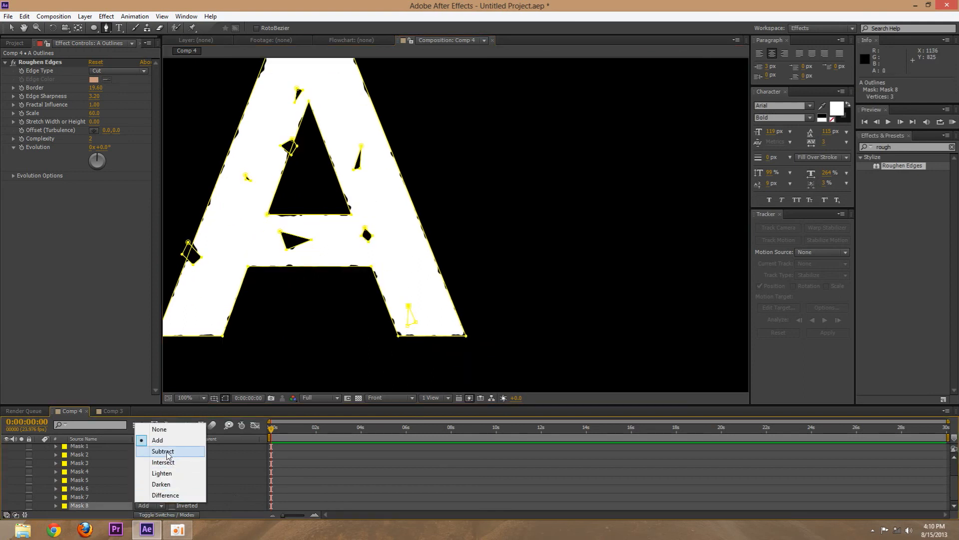
click(163, 451)
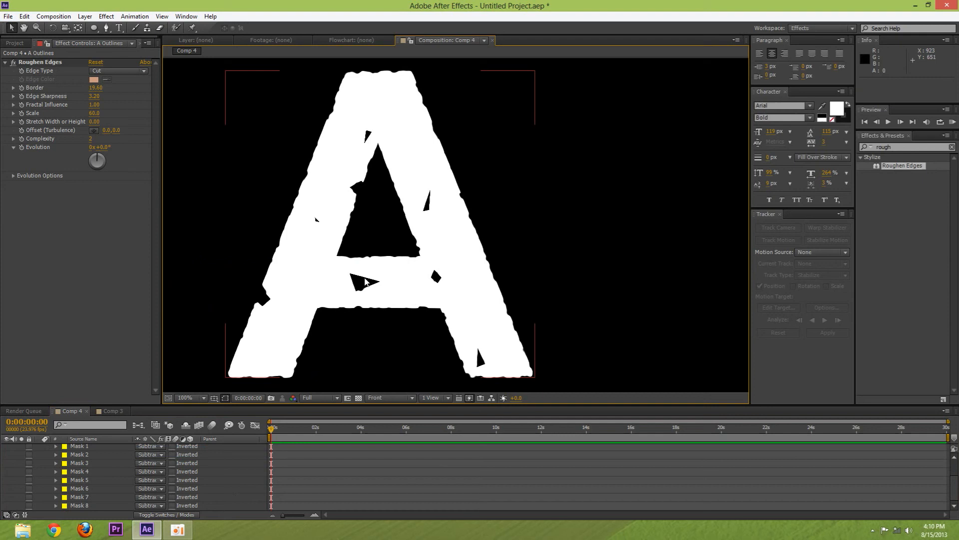
click(80, 489)
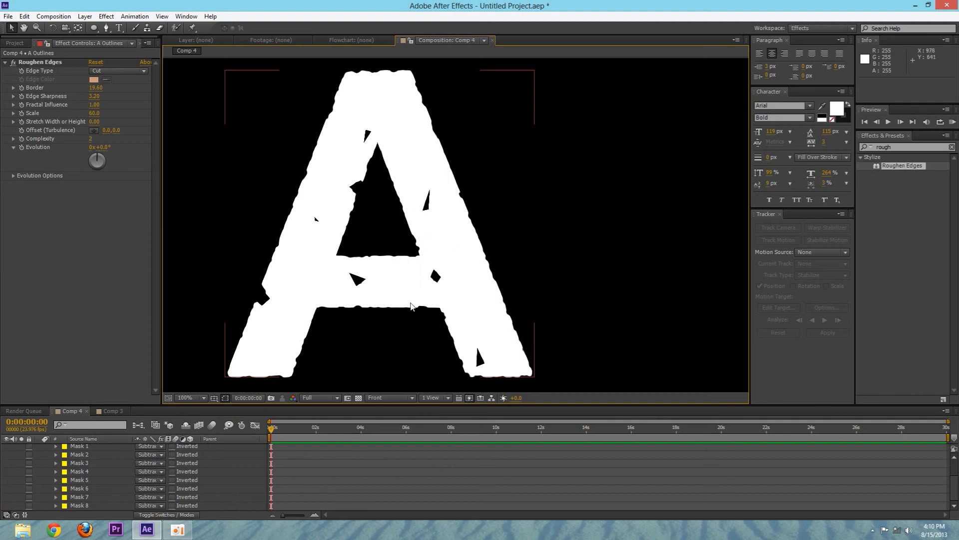
click(112, 410)
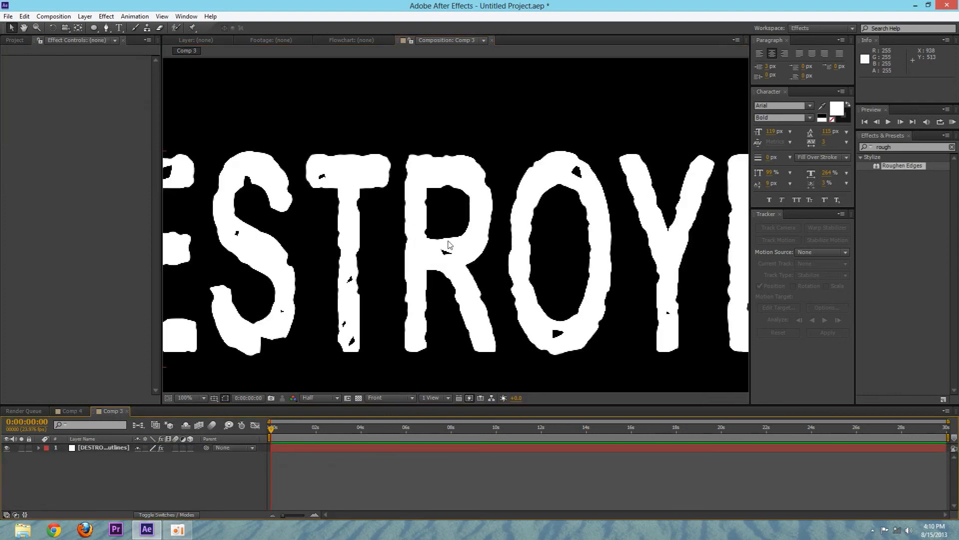
click(191, 398)
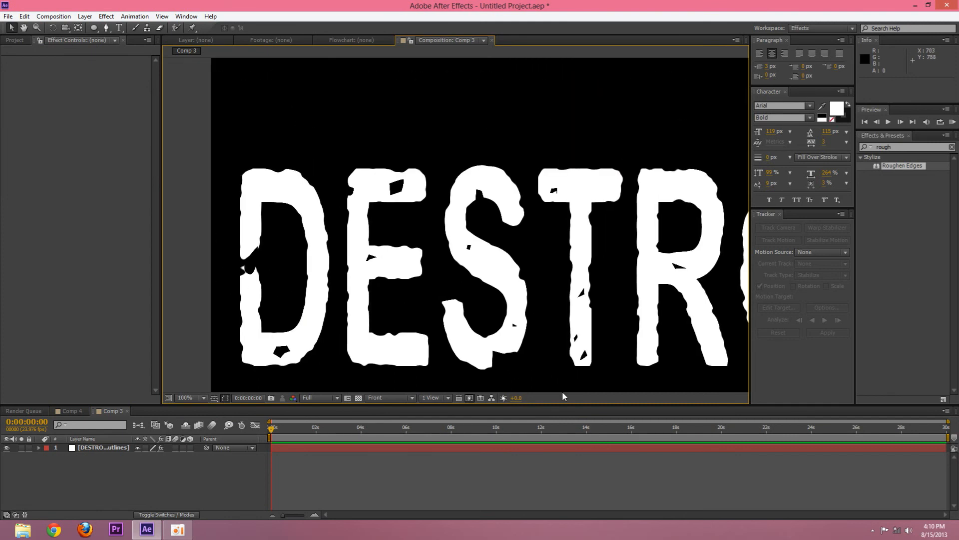
click(187, 397)
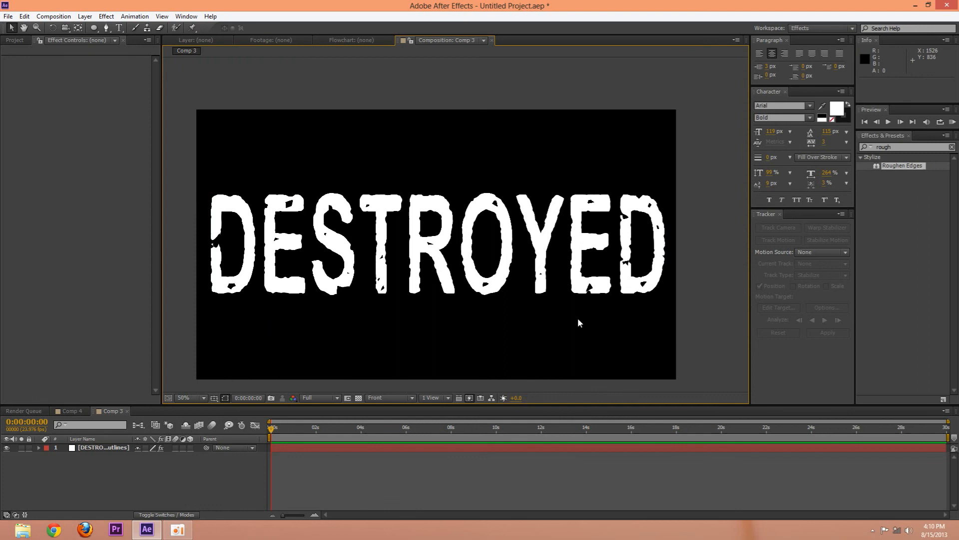
click(182, 398)
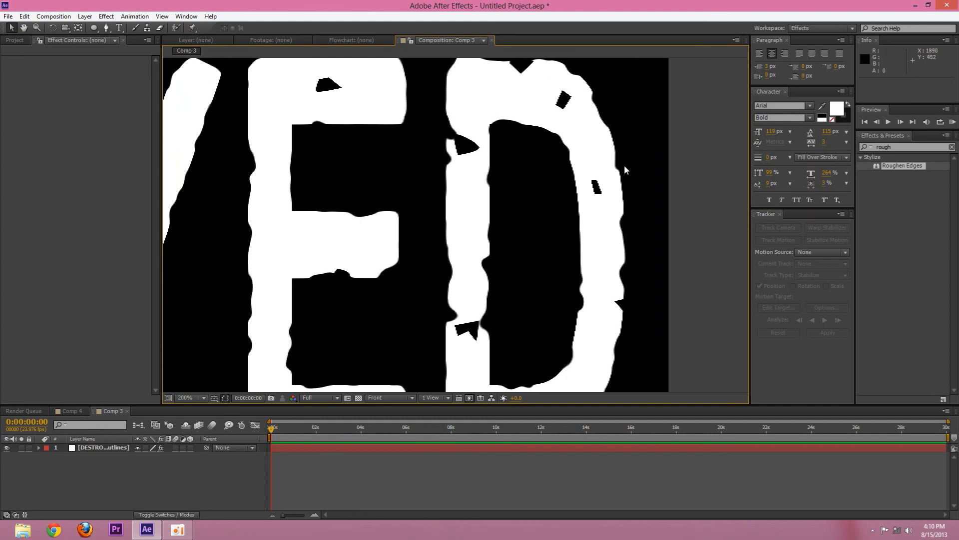
mouse_move(284, 412)
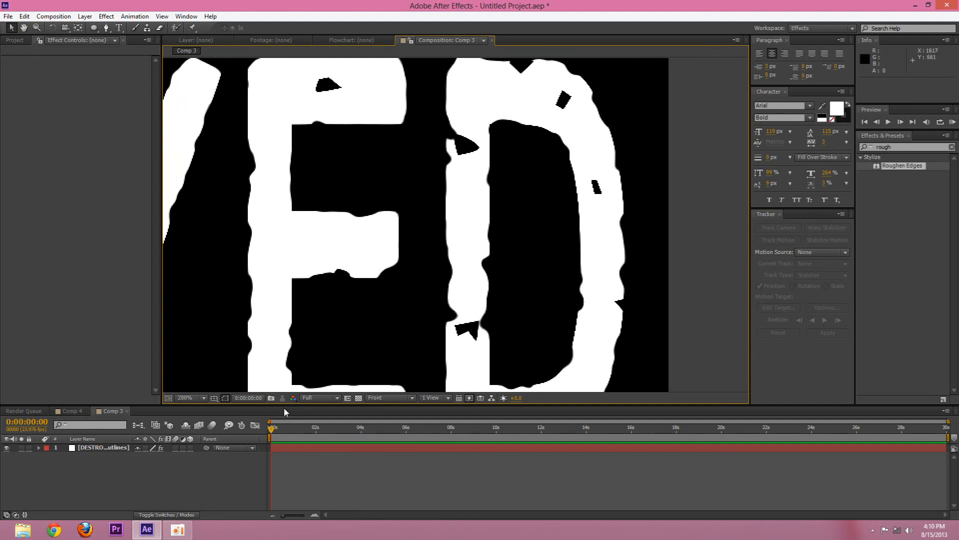
click(70, 410)
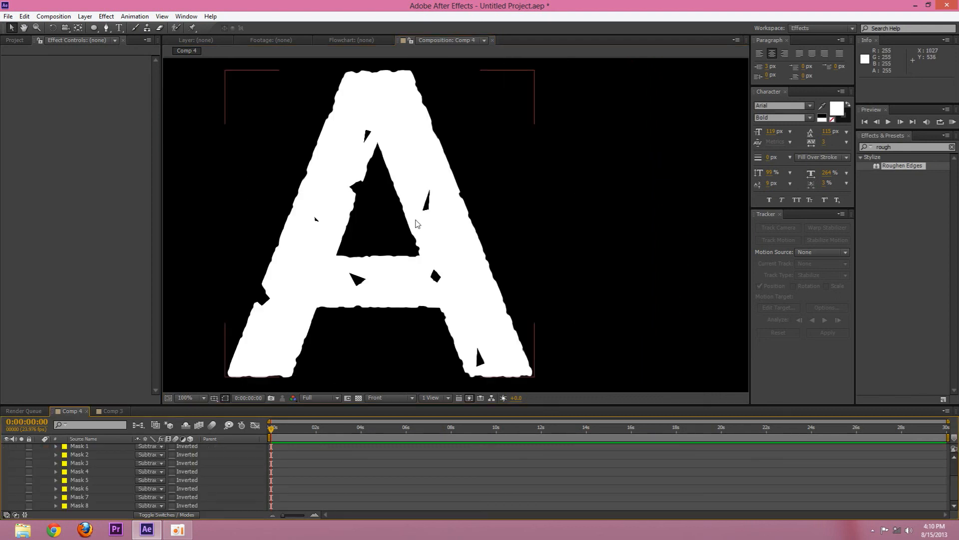